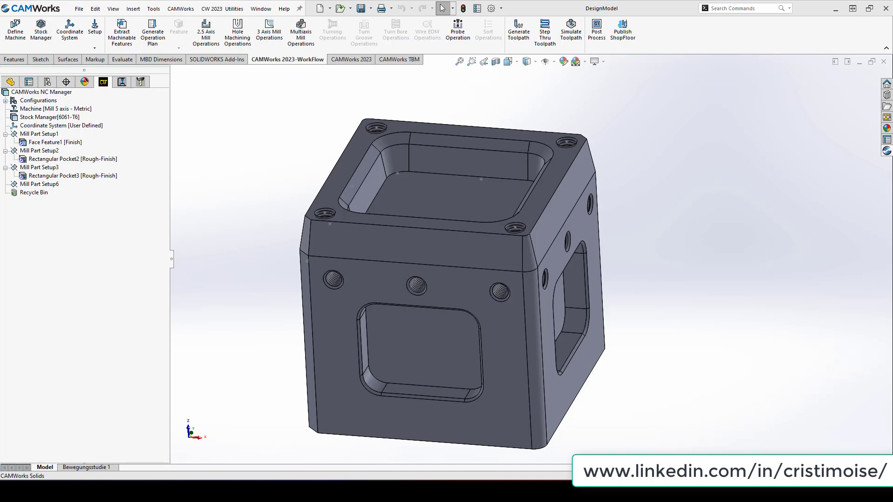
{"action": "mouse_move", "coordinate": [641, 321]}
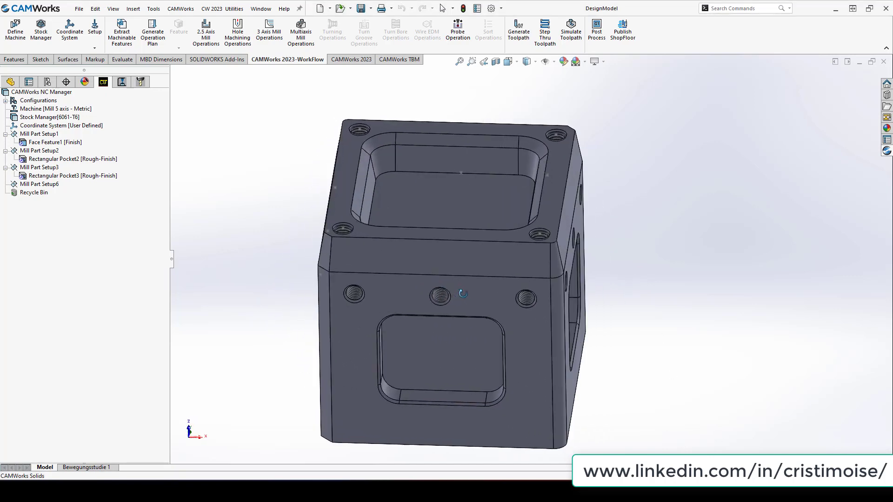
{"action": "mouse_move", "coordinate": [450, 194]}
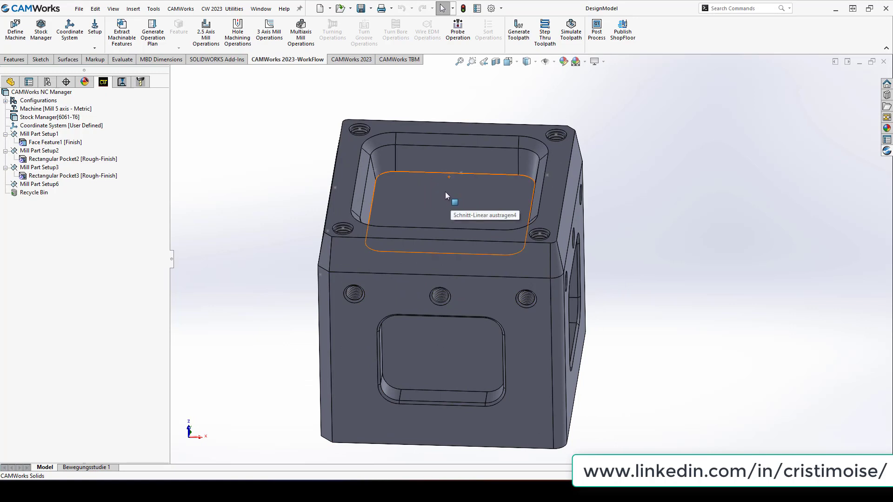
{"action": "mouse_move", "coordinate": [549, 199]}
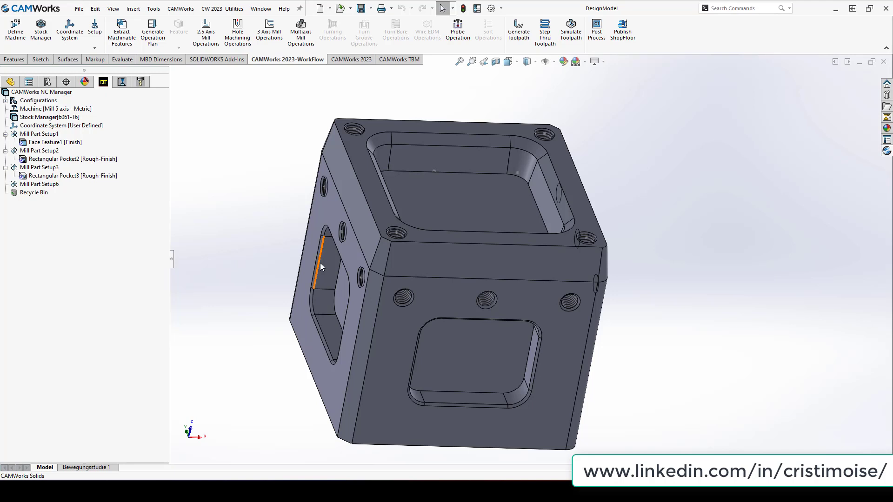
{"action": "mouse_move", "coordinate": [319, 262]}
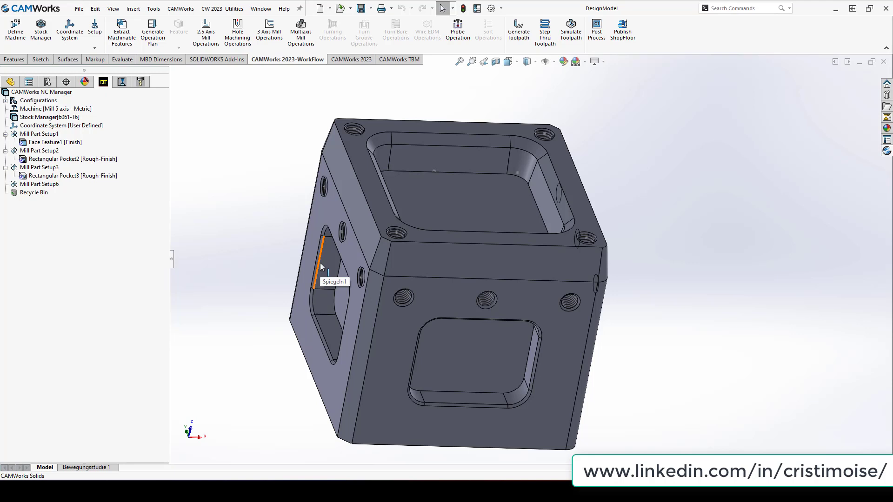
Bring up the Machine settings showing the M5AXIS-TUTORIAL post processor and its posting options.
{"action": "left_click", "coordinate": [424, 270]}
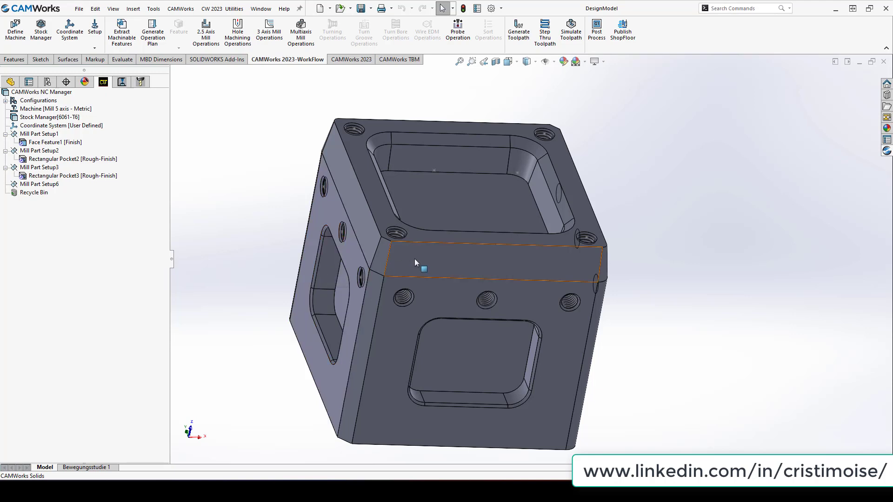
{"action": "left_click", "coordinate": [668, 272]}
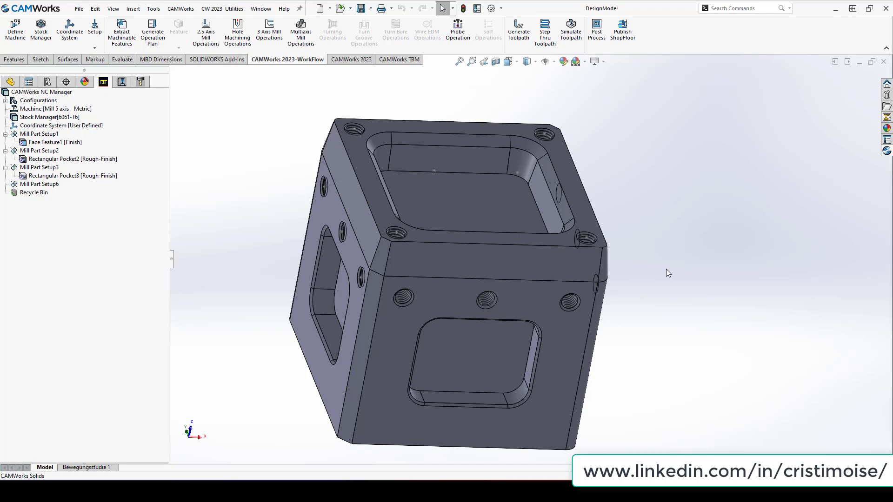
{"action": "mouse_move", "coordinate": [201, 210]}
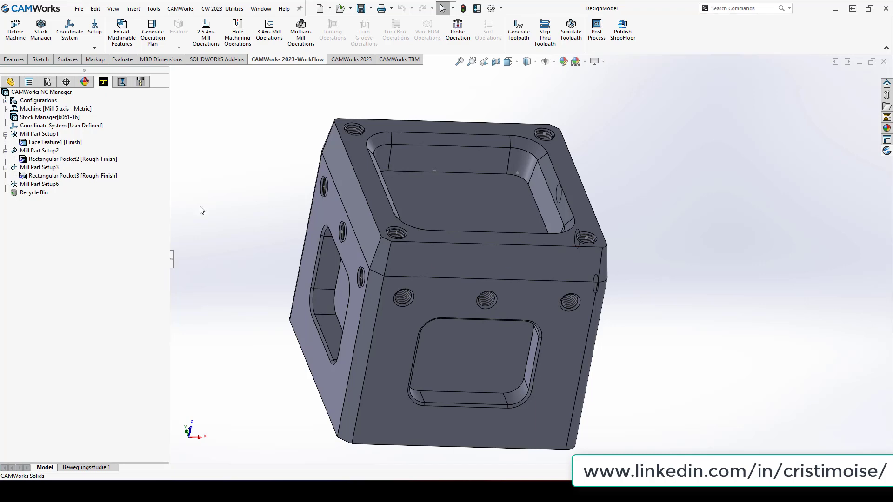
{"action": "left_click", "coordinate": [55, 108]}
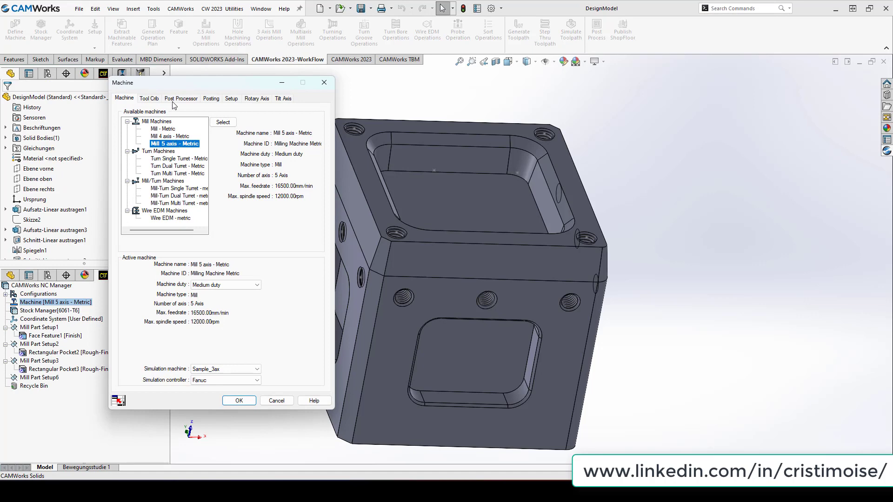
{"action": "left_click", "coordinate": [182, 97]}
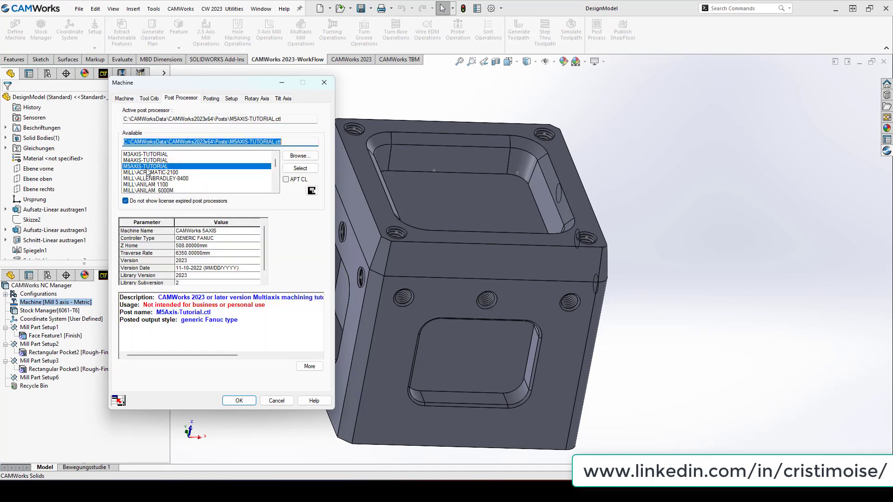
{"action": "left_click", "coordinate": [211, 98]}
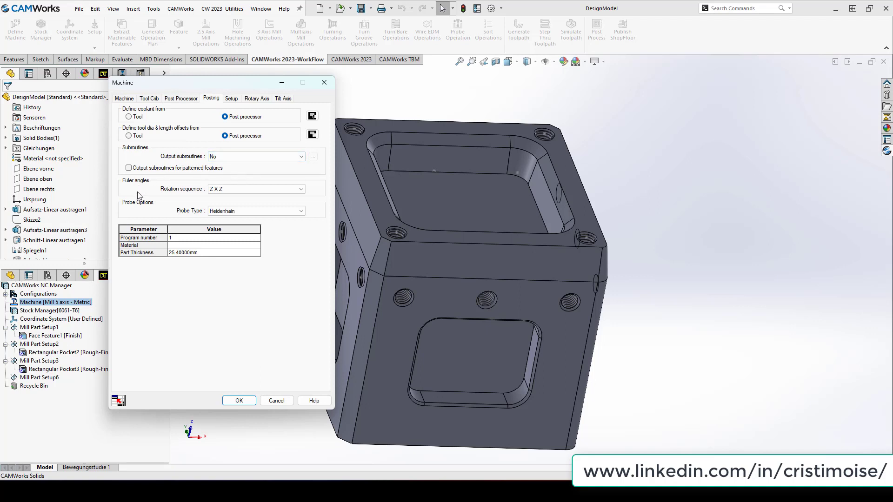
{"action": "mouse_move", "coordinate": [130, 186]}
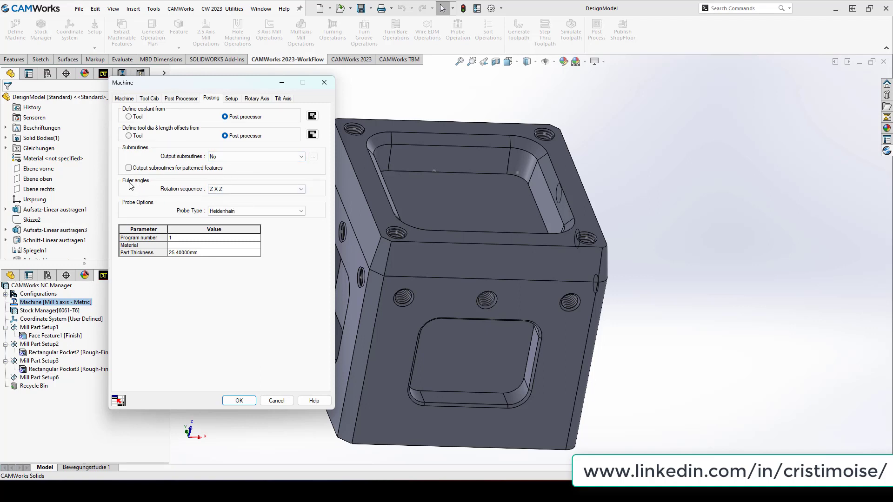
{"action": "mouse_move", "coordinate": [199, 196]}
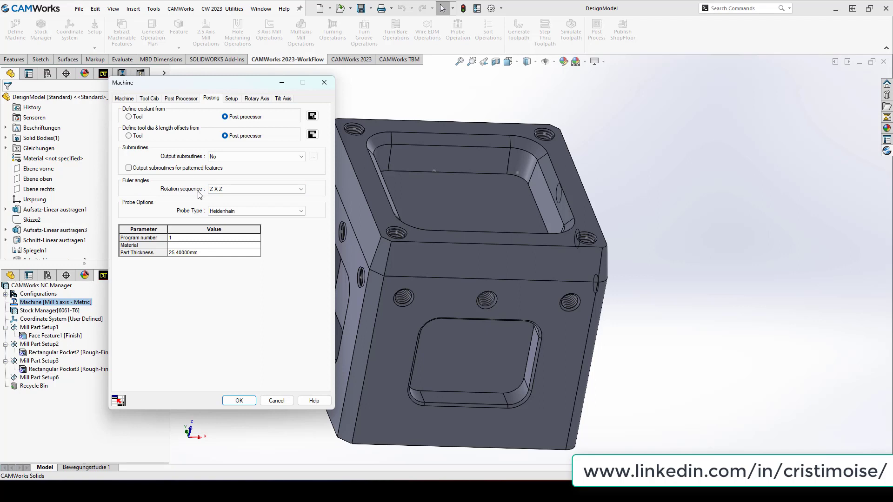
Review the Euler angle rotation sequence choices, keeping Z X Z.
{"action": "left_click", "coordinate": [301, 189]}
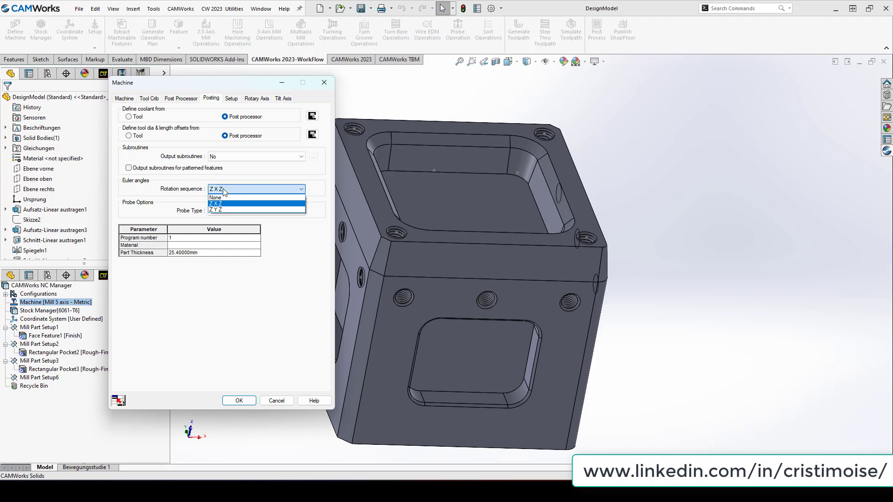
{"action": "left_click", "coordinate": [217, 203]}
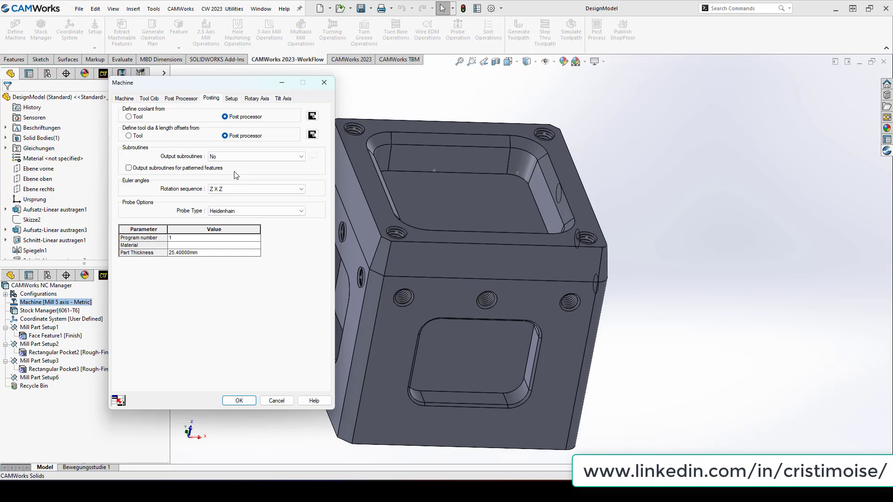
{"action": "mouse_move", "coordinate": [264, 328]}
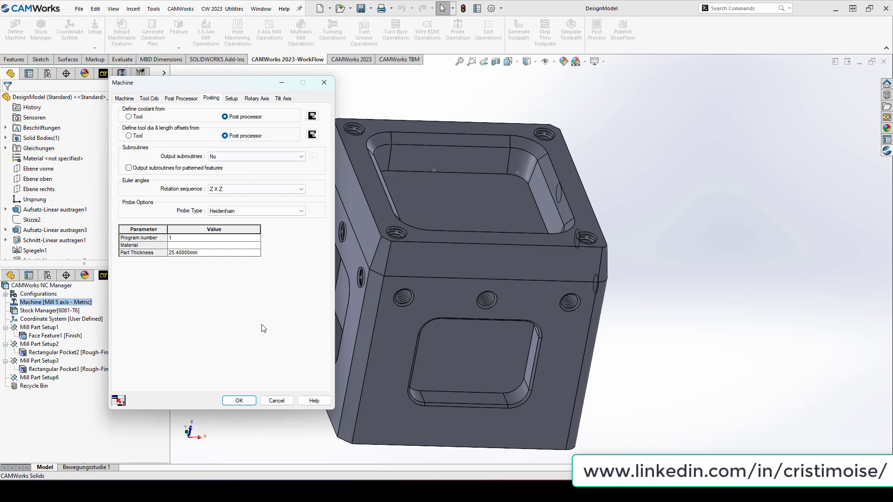
Accept the machine settings with Z X Z rotation sequence and Heidenhain probe type.
{"action": "left_click", "coordinate": [239, 400]}
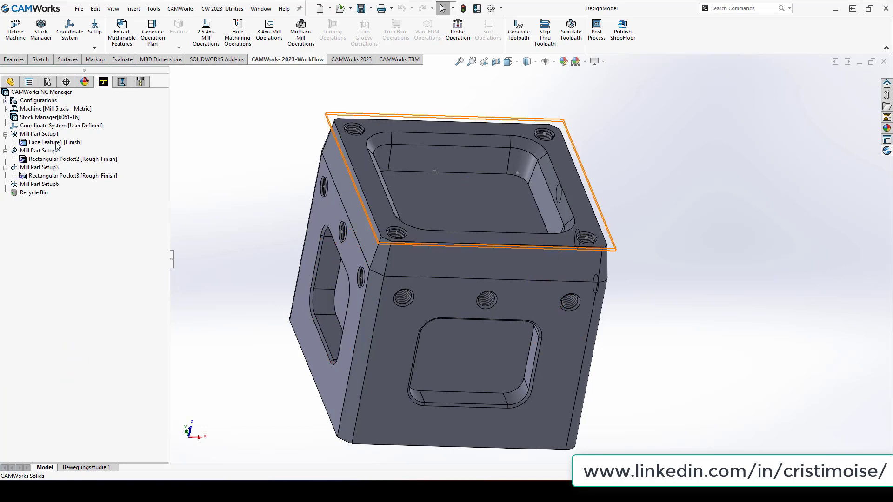
Start post processing and save the NC output as DesignModel on the Desktop.
{"action": "left_click", "coordinate": [73, 159]}
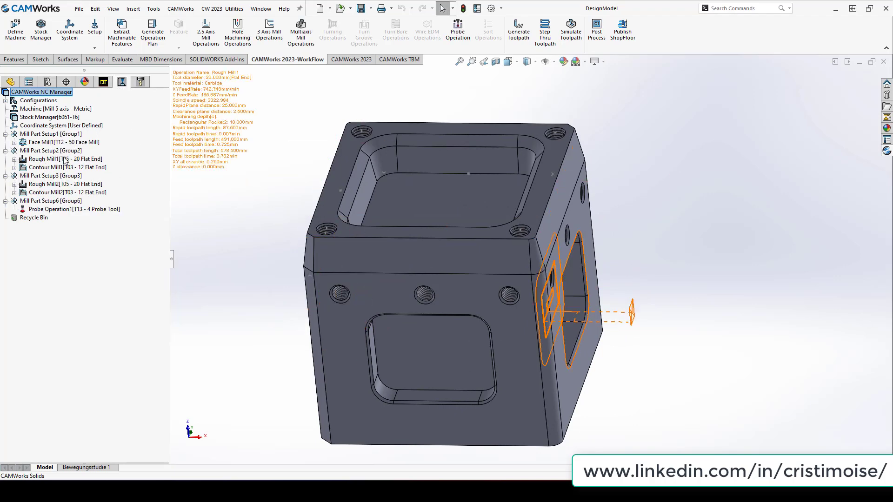
{"action": "right_click", "coordinate": [50, 201]}
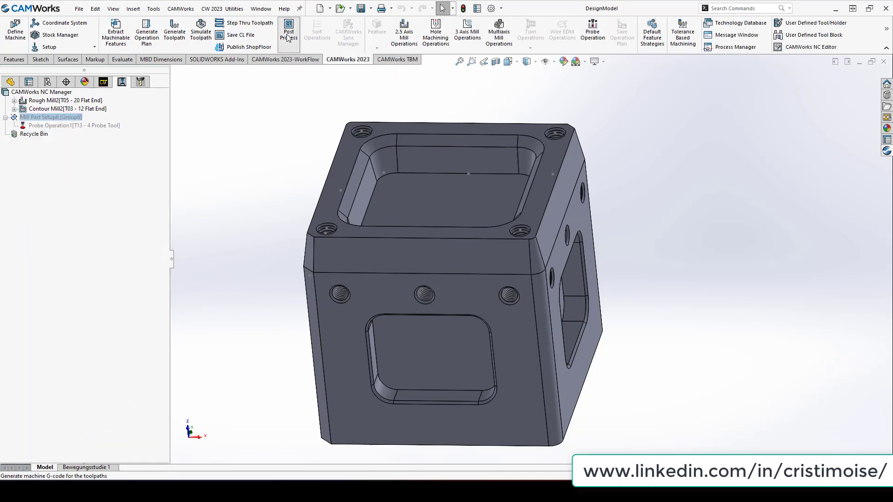
{"action": "left_click", "coordinate": [288, 30]}
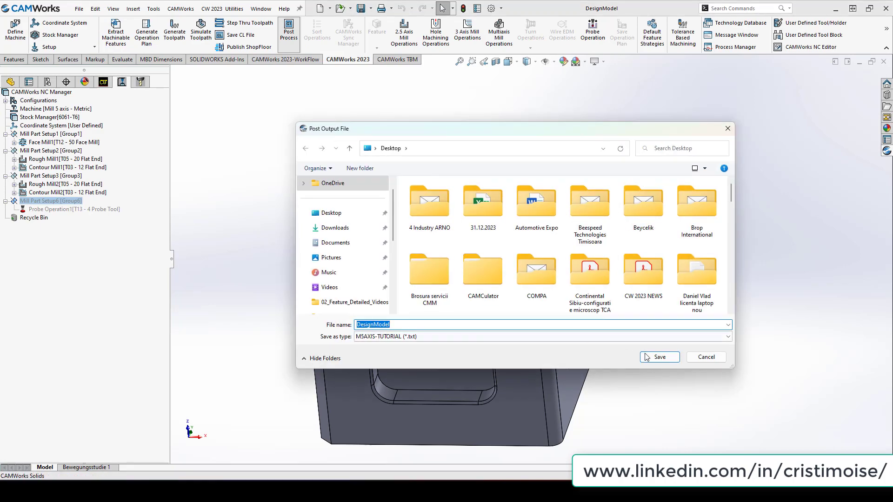
{"action": "left_click", "coordinate": [658, 357]}
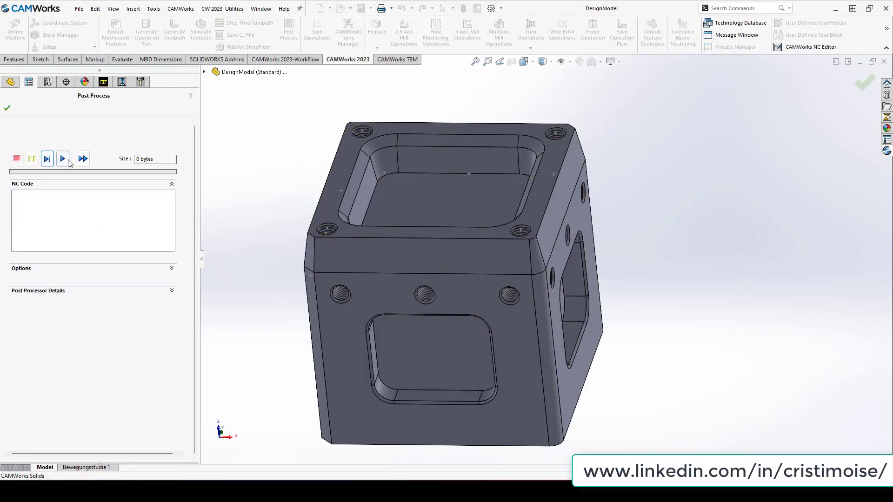
Run the post processor on all operations and finish, generating the NC code.
{"action": "left_click", "coordinate": [63, 158]}
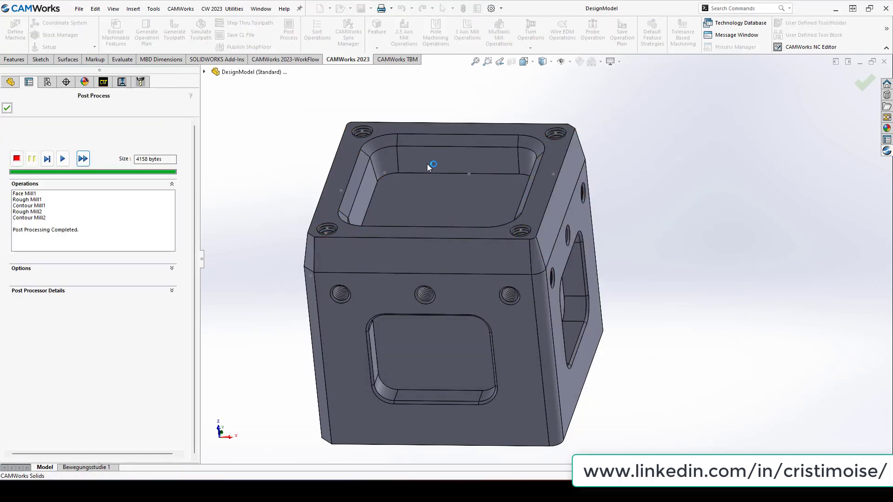
{"action": "left_click", "coordinate": [7, 108]}
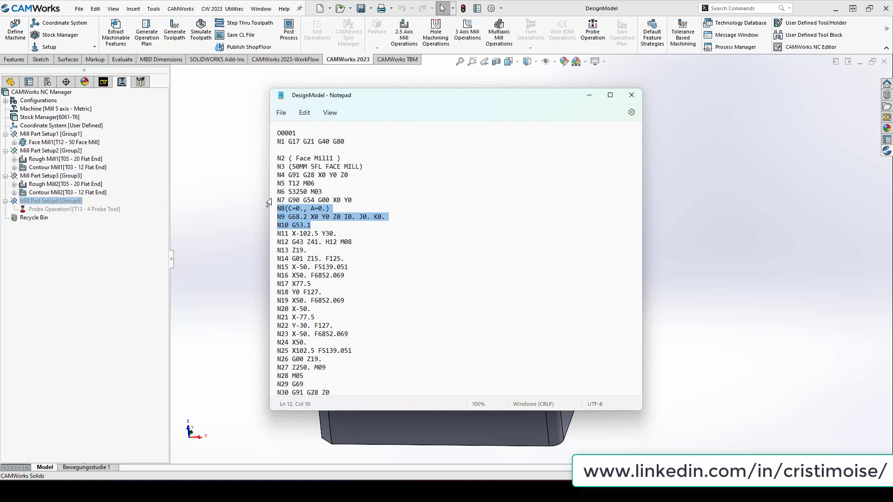
{"action": "mouse_move", "coordinate": [280, 179]}
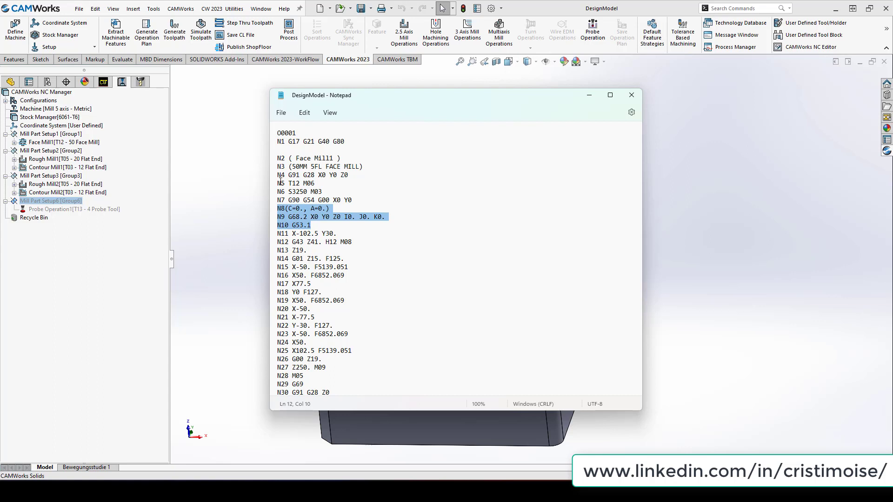
{"action": "mouse_move", "coordinate": [631, 95]}
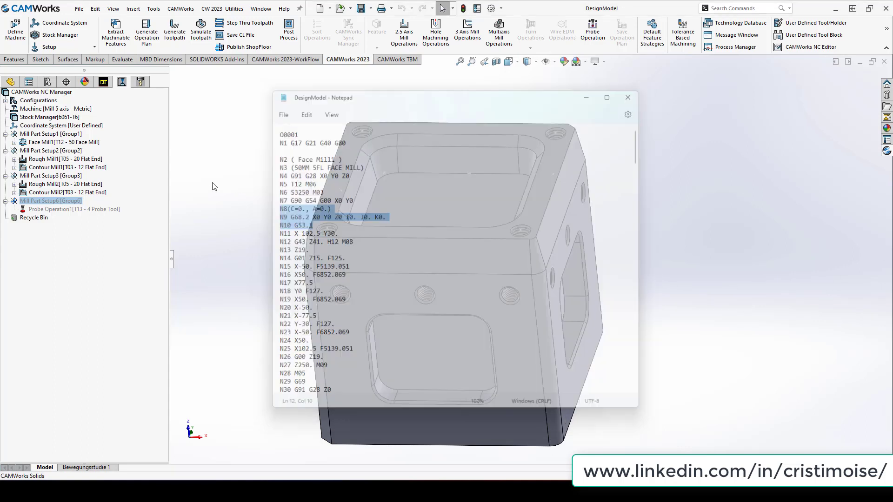
Unsuppress the Mill Part Setup6 probing setup and bring up Probe Operation1's probe settings.
{"action": "right_click", "coordinate": [50, 201]}
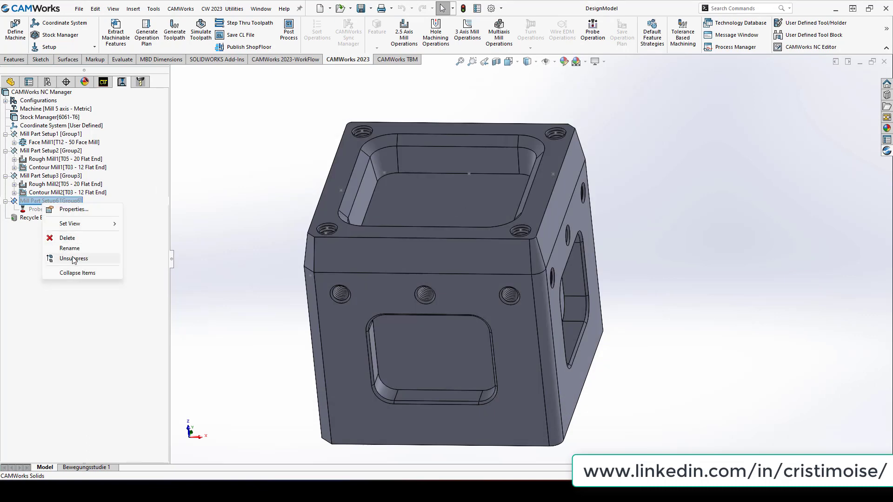
{"action": "left_click", "coordinate": [73, 258]}
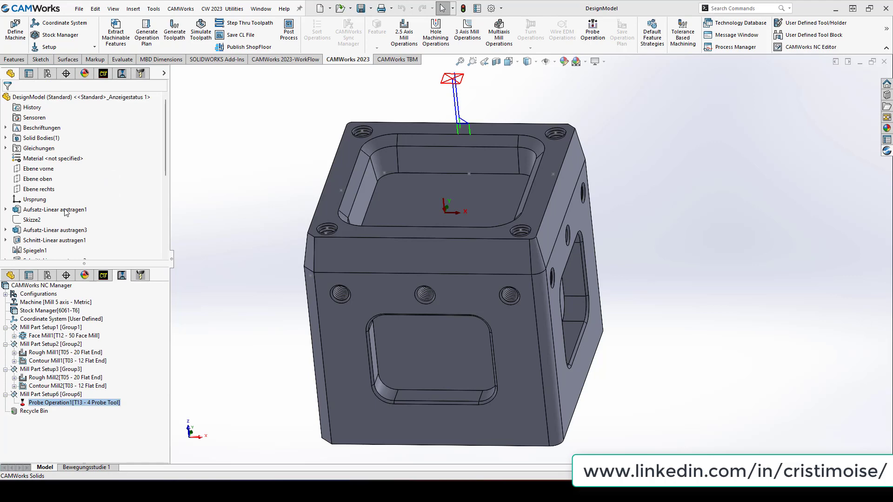
{"action": "double_click", "coordinate": [73, 403]}
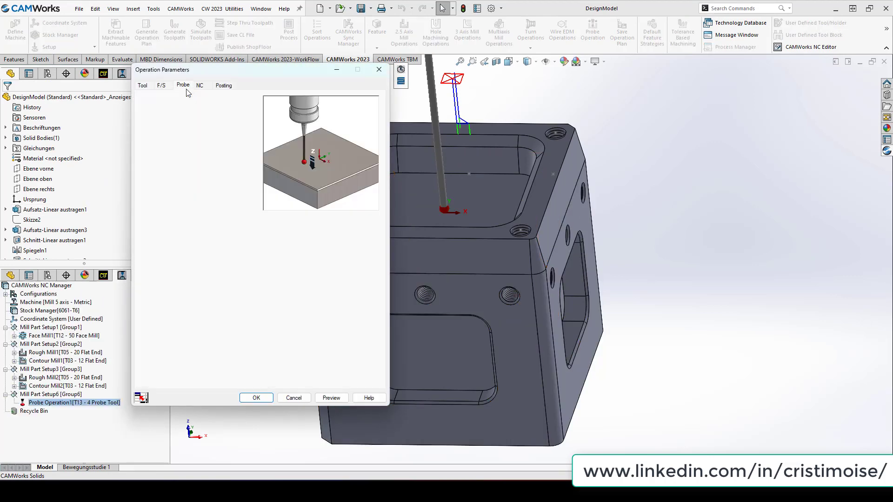
{"action": "left_click", "coordinate": [184, 84]}
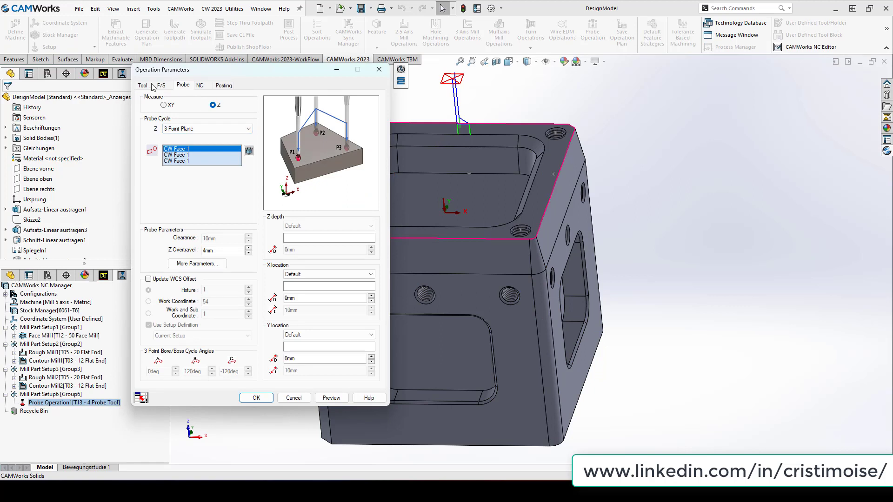
Set the probe measurement to XY, browse the probe cycle types, then return to the machine posting settings.
{"action": "left_click", "coordinate": [164, 105]}
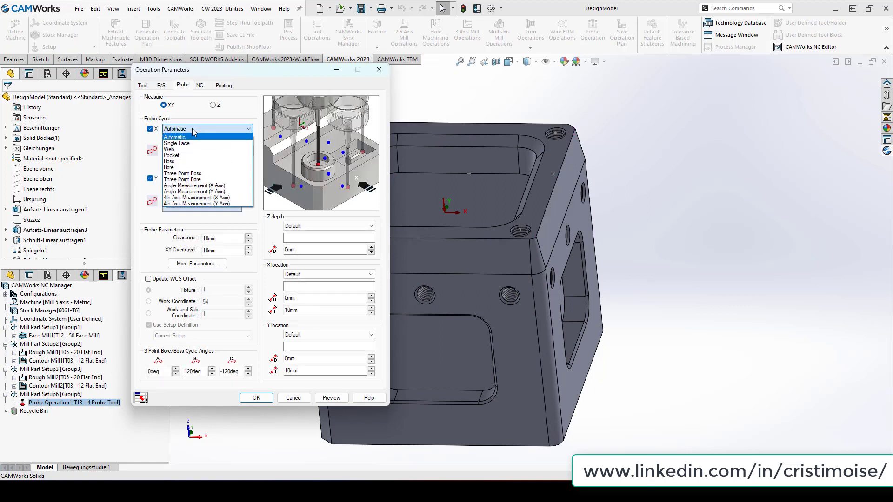
{"action": "mouse_move", "coordinate": [195, 191]}
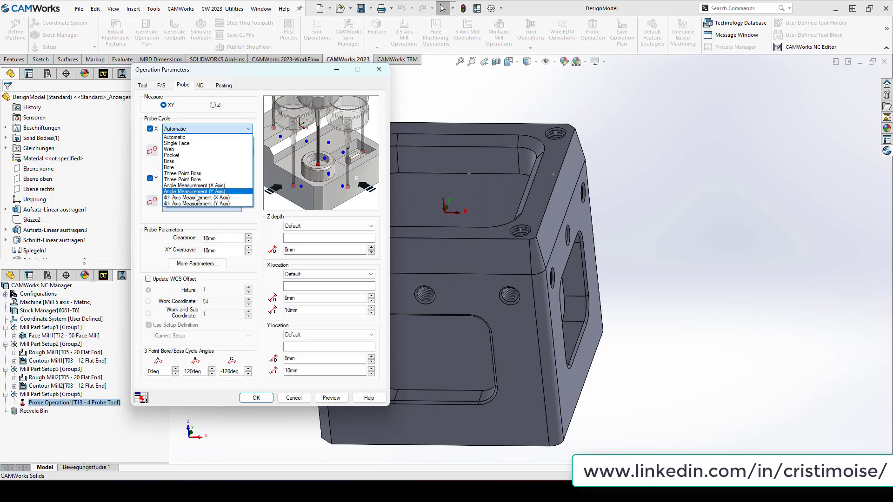
{"action": "left_click", "coordinate": [195, 191]}
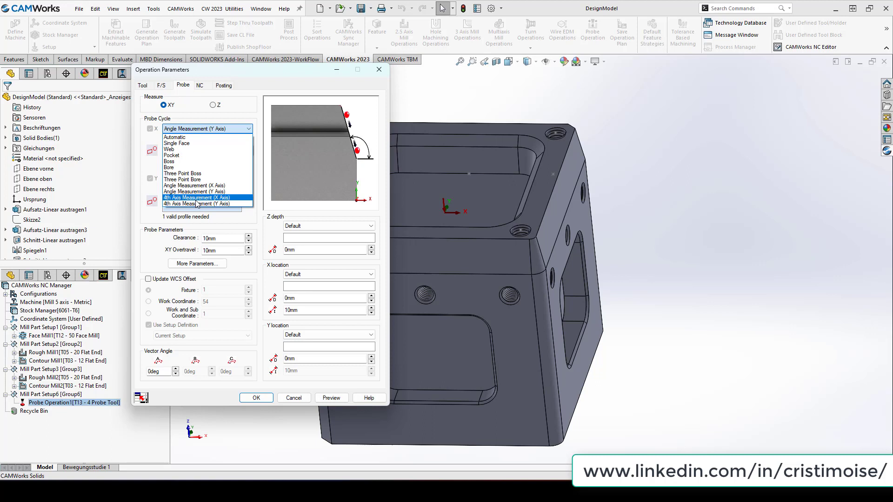
{"action": "mouse_move", "coordinate": [196, 203]}
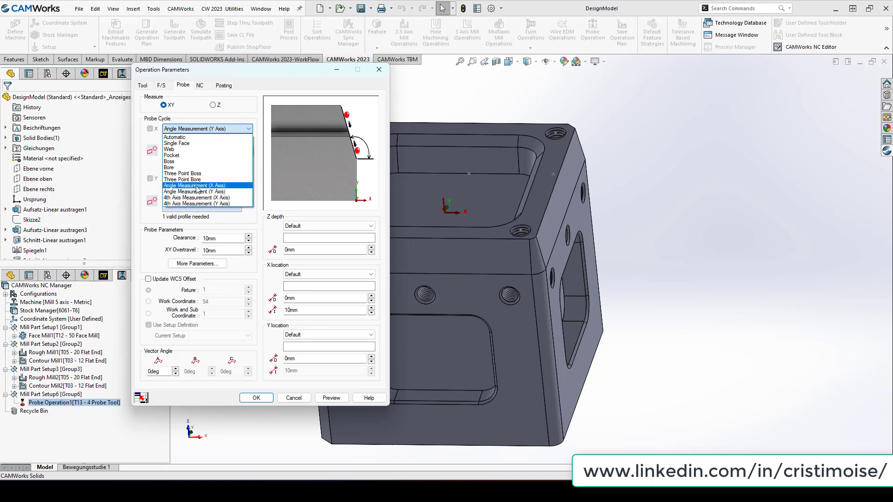
{"action": "mouse_move", "coordinate": [195, 197]}
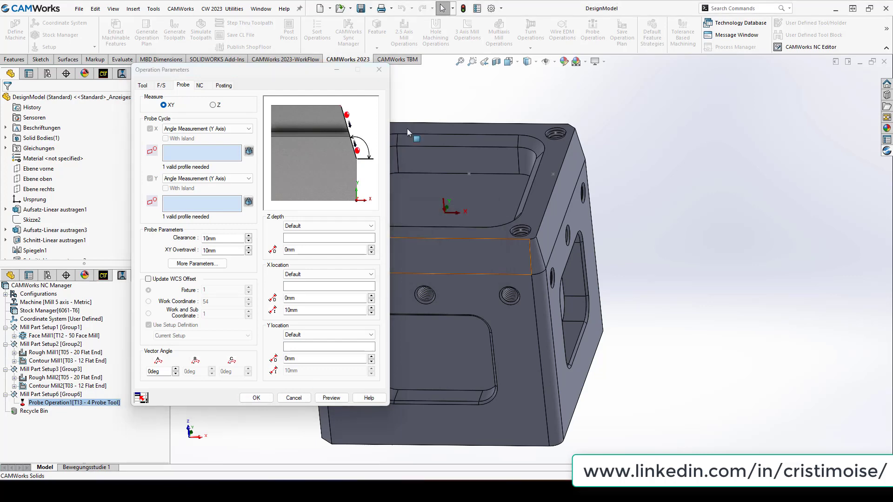
{"action": "left_click", "coordinate": [255, 397]}
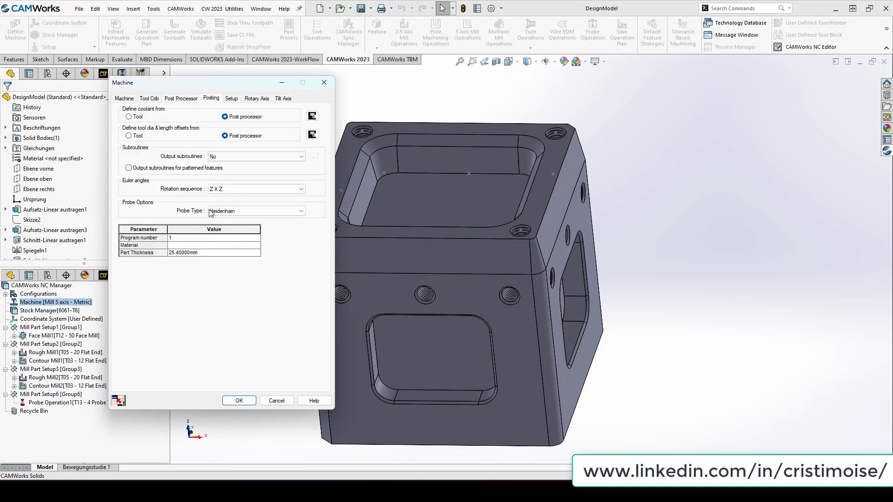
{"action": "left_click", "coordinate": [300, 211]}
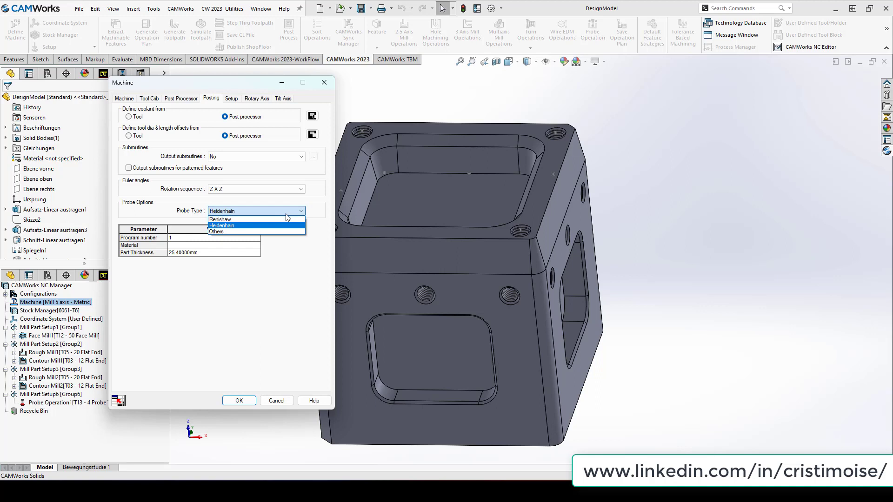
{"action": "mouse_move", "coordinate": [268, 231]}
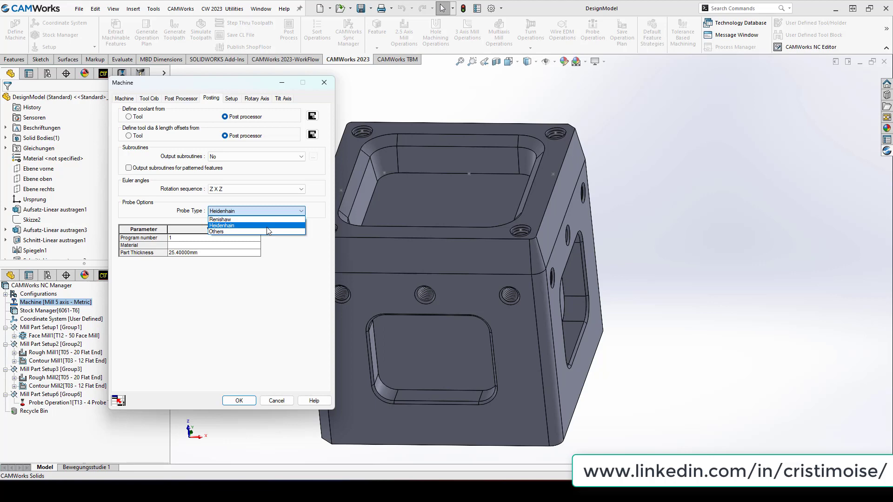
{"action": "left_click", "coordinate": [223, 225]}
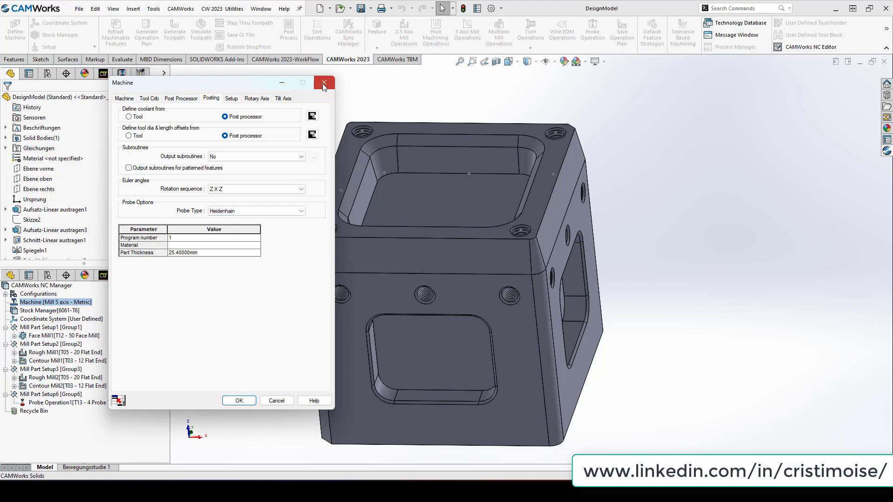
Close the machine settings and show Probe Operation1's tool dimensions and Output through choices.
{"action": "left_click", "coordinate": [323, 83]}
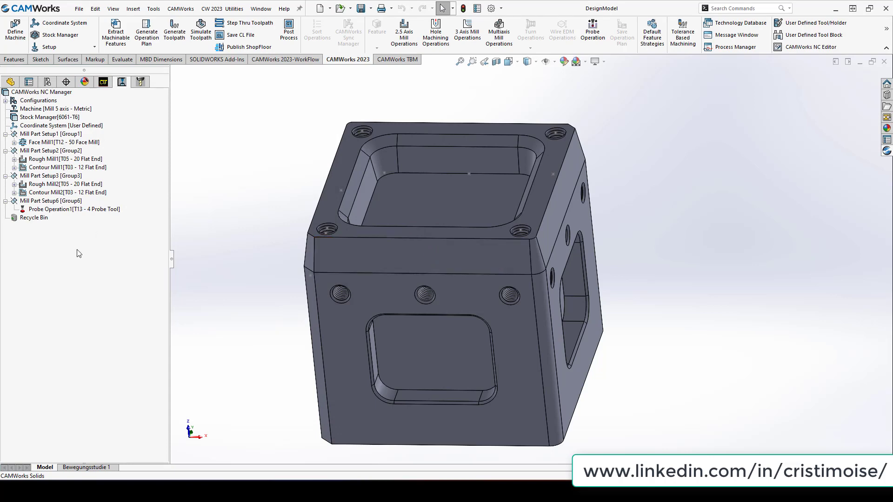
{"action": "left_click", "coordinate": [74, 209]}
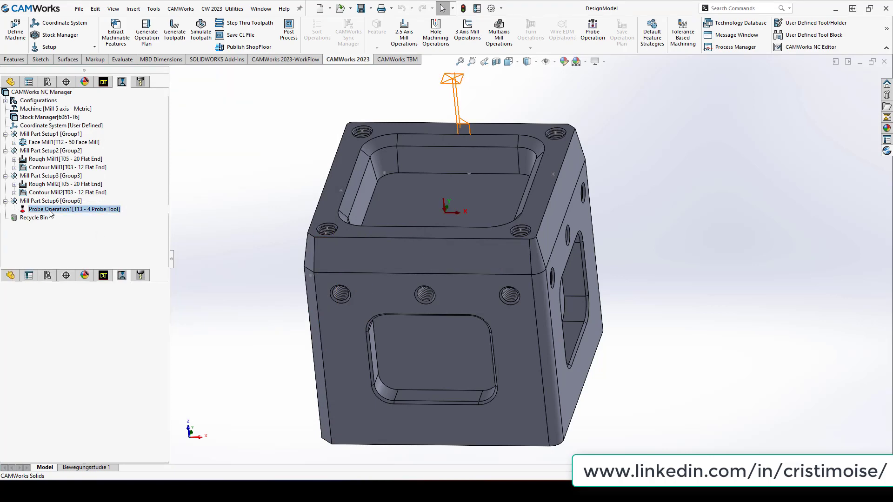
{"action": "double_click", "coordinate": [74, 210]}
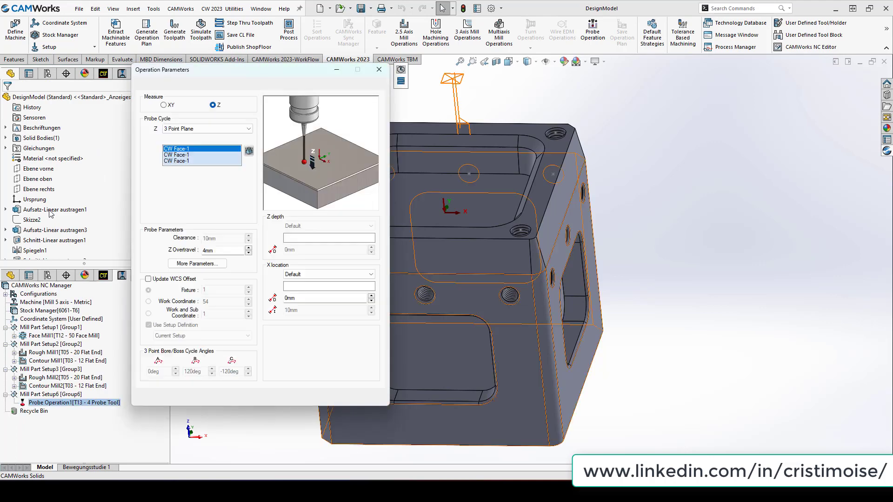
{"action": "left_click", "coordinate": [141, 85]}
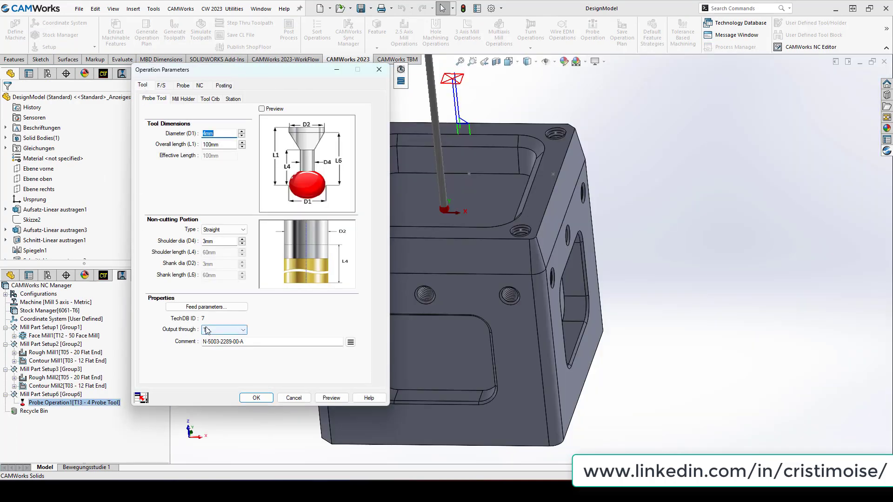
{"action": "left_click", "coordinate": [242, 330]}
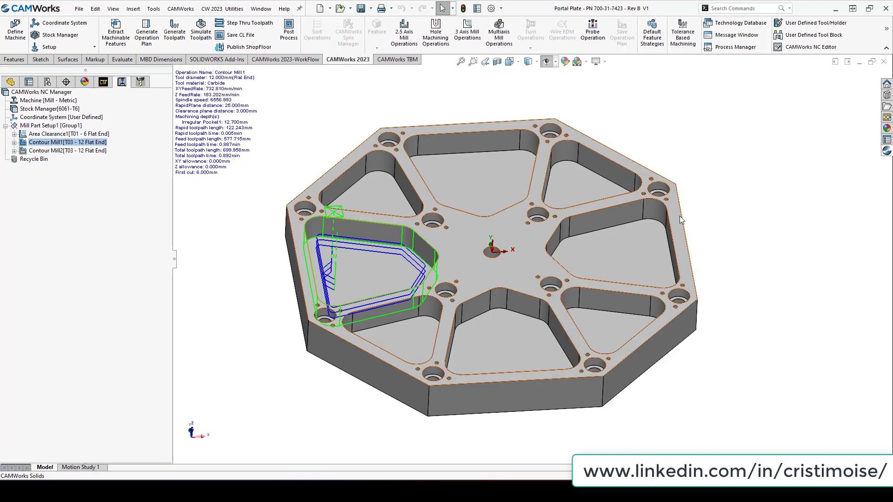
{"action": "mouse_move", "coordinate": [681, 220]}
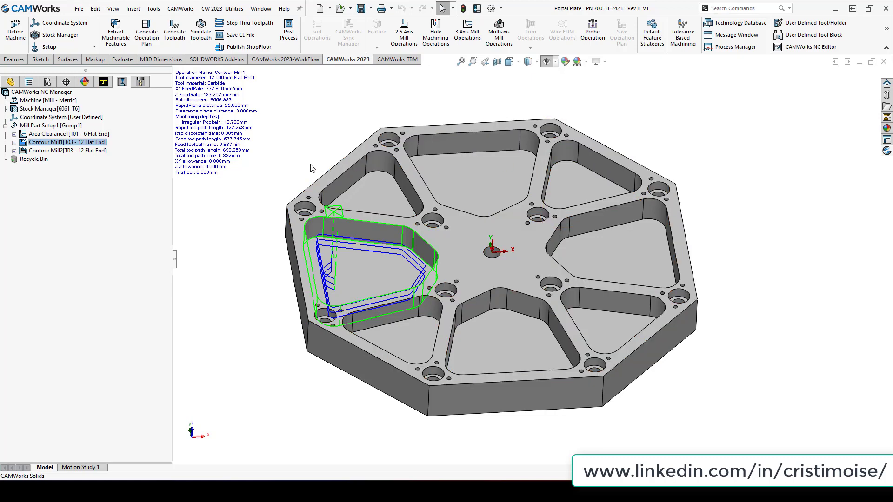
{"action": "right_click", "coordinate": [68, 141]}
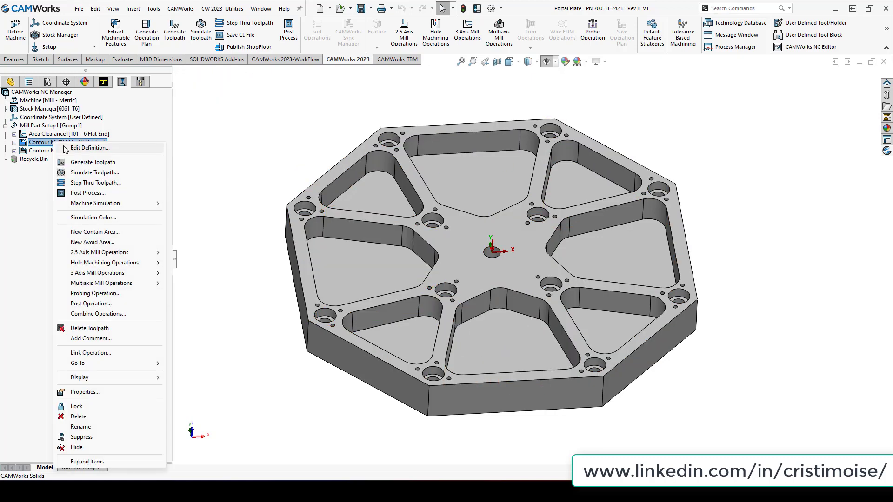
{"action": "left_click", "coordinate": [92, 161]}
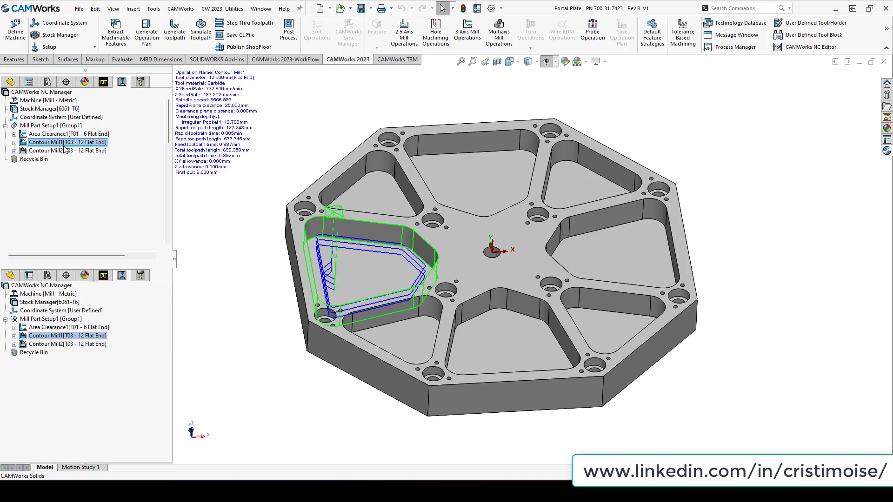
{"action": "double_click", "coordinate": [67, 336]}
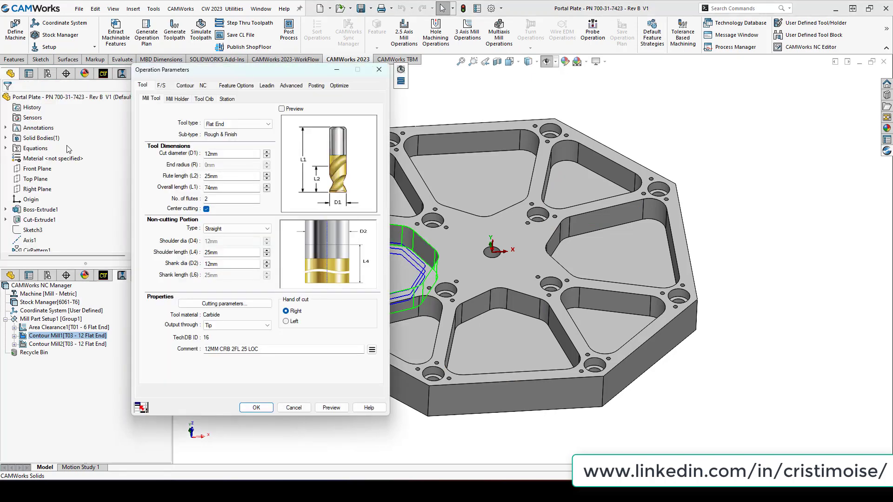
{"action": "left_click", "coordinate": [331, 407]}
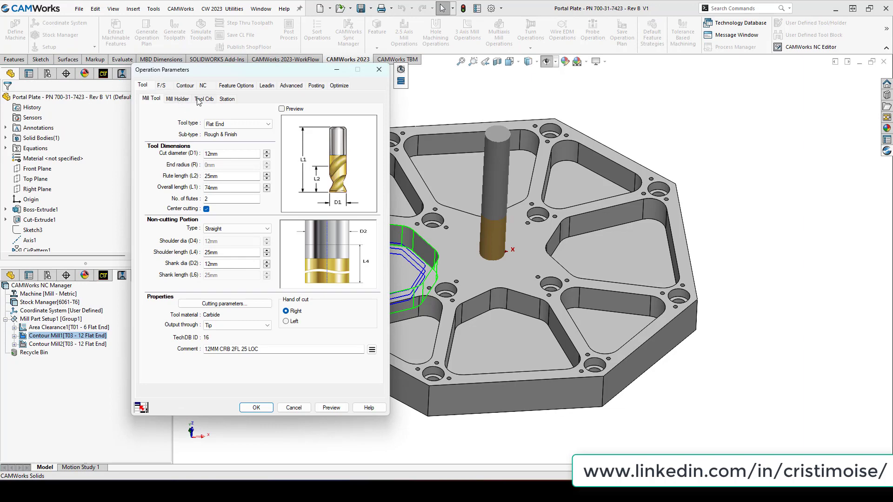
{"action": "left_click", "coordinate": [255, 408]}
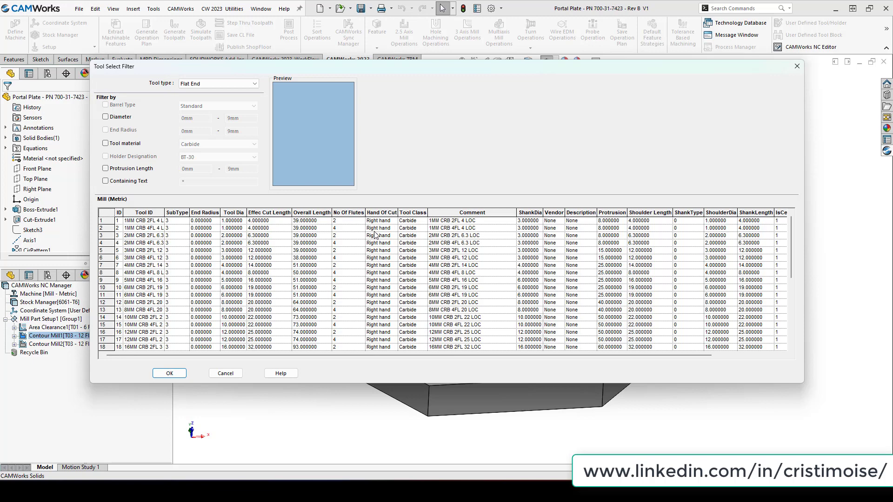
{"action": "mouse_move", "coordinate": [130, 254]}
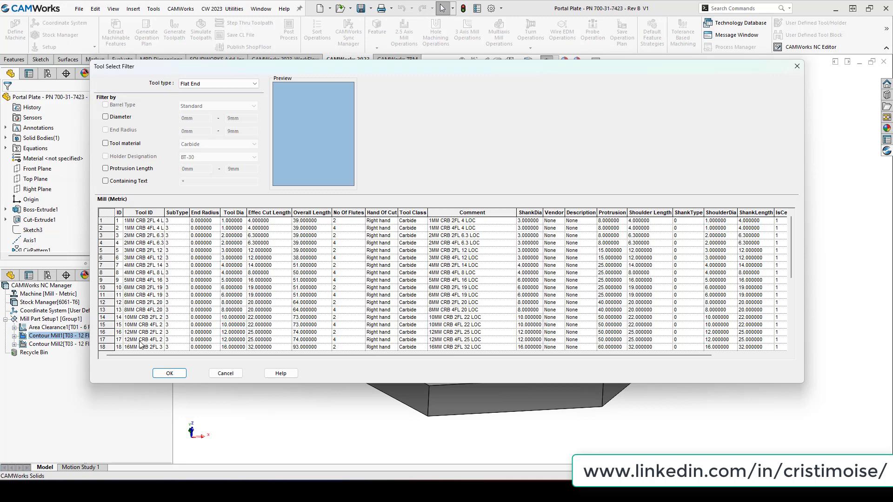
{"action": "left_click", "coordinate": [170, 373]}
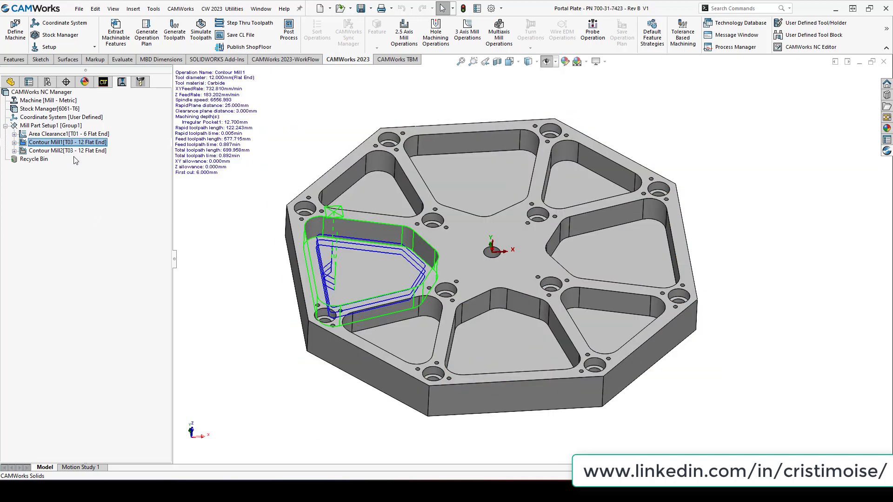
Display the Contour Mill1 and Contour Mill2 toolpaths, then focus on Contour Mill1.
{"action": "left_click", "coordinate": [67, 151]}
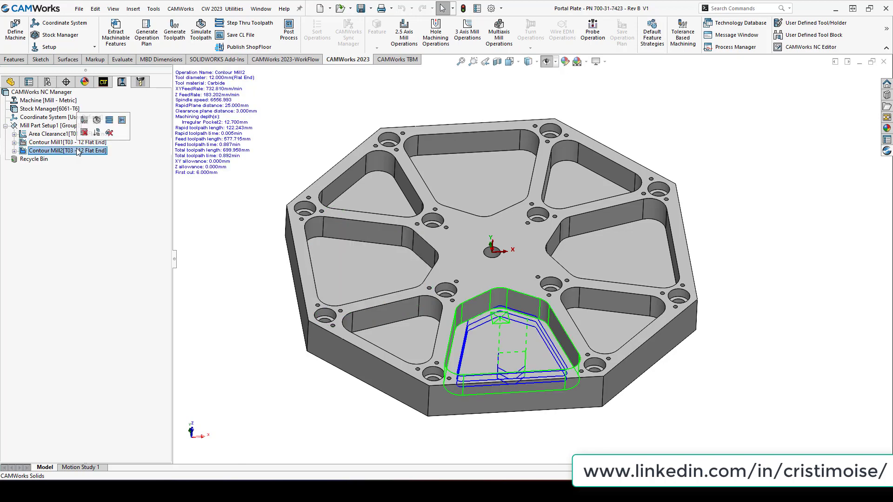
{"action": "left_click", "coordinate": [67, 141]}
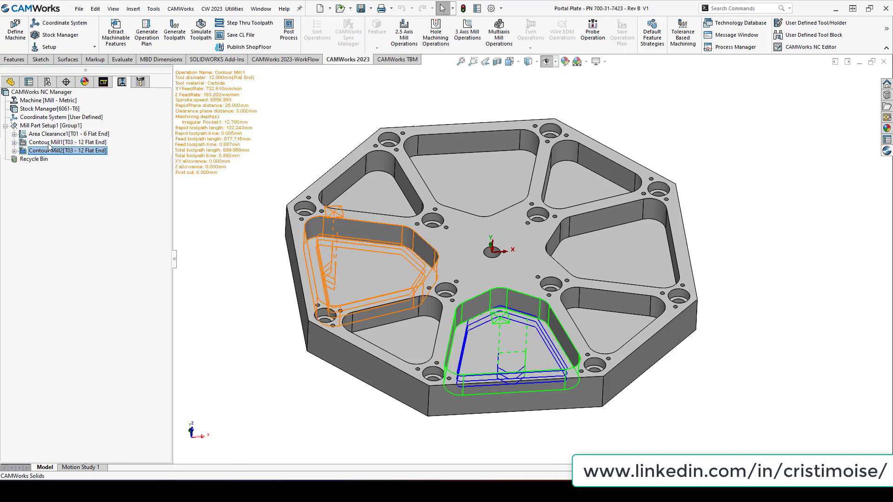
{"action": "left_click", "coordinate": [67, 142]}
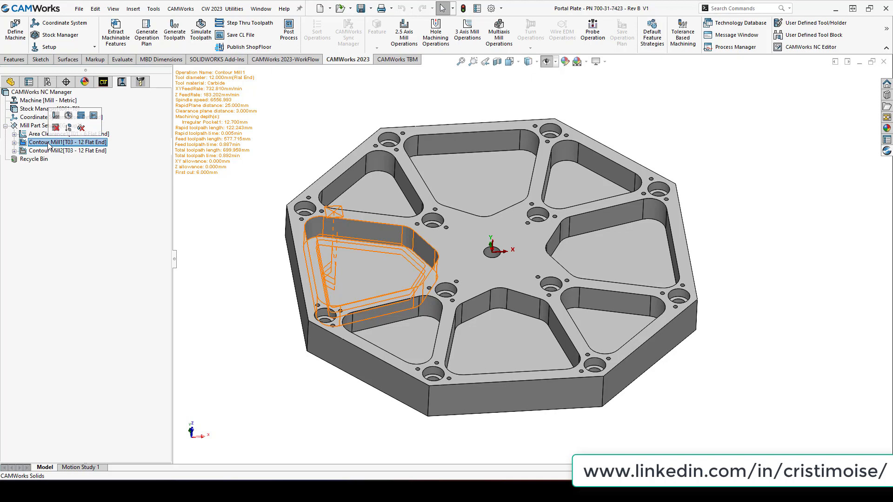
Link Contour Mill2 to Contour Mill1 so they share parameters, confirming the unlink option appears.
{"action": "right_click", "coordinate": [67, 142]}
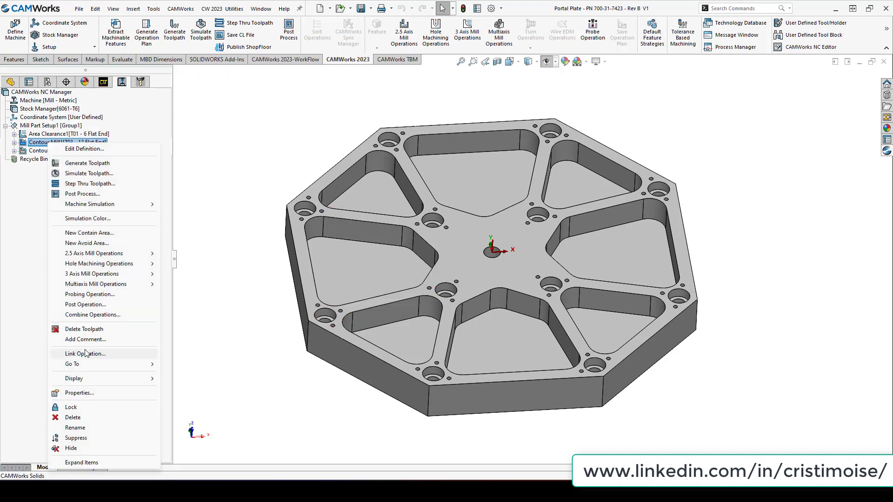
{"action": "left_click", "coordinate": [85, 353]}
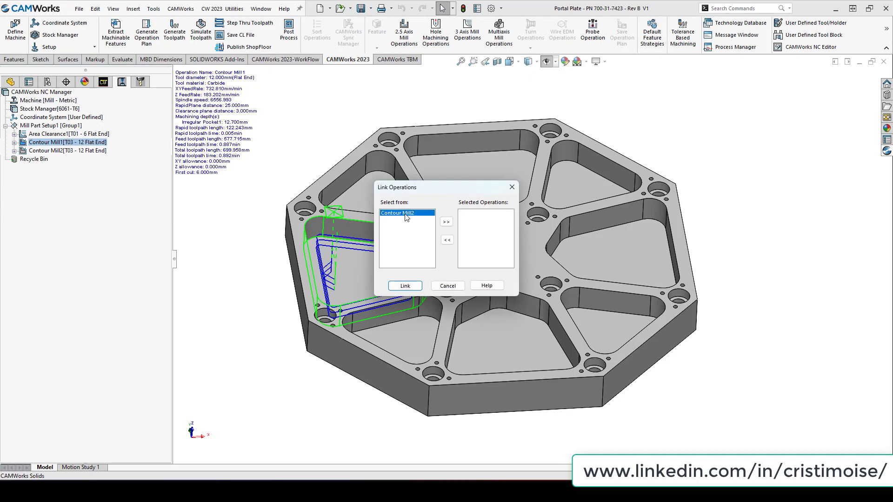
{"action": "left_click", "coordinate": [445, 221]}
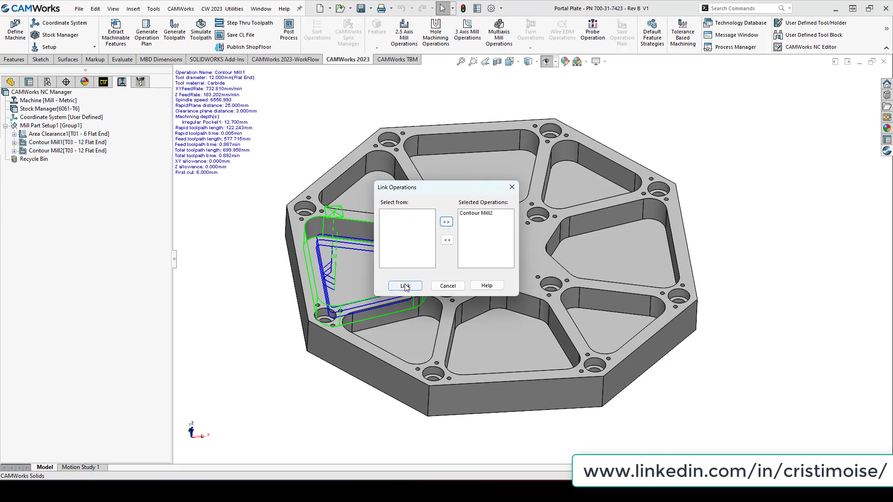
{"action": "right_click", "coordinate": [67, 142]}
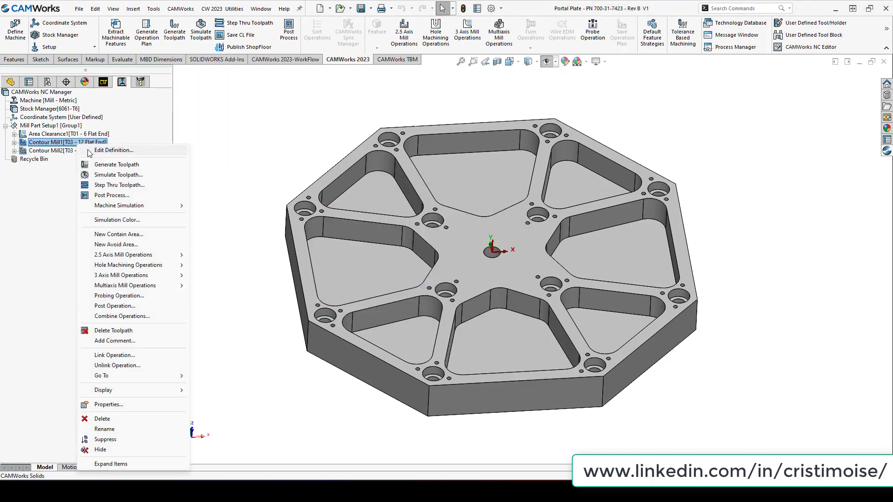
Change Contour Mill1's lead-in type and accept, regenerating the toolpath to 673.260mm.
{"action": "left_click", "coordinate": [117, 164]}
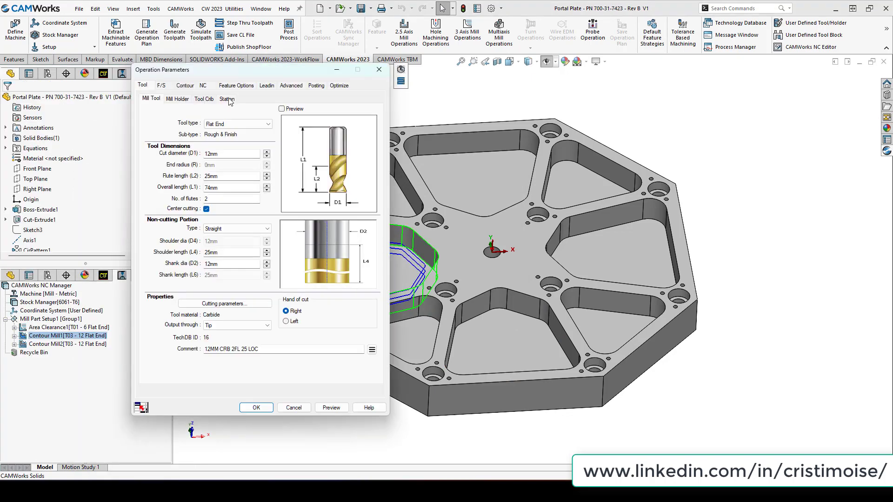
{"action": "left_click", "coordinate": [267, 84]}
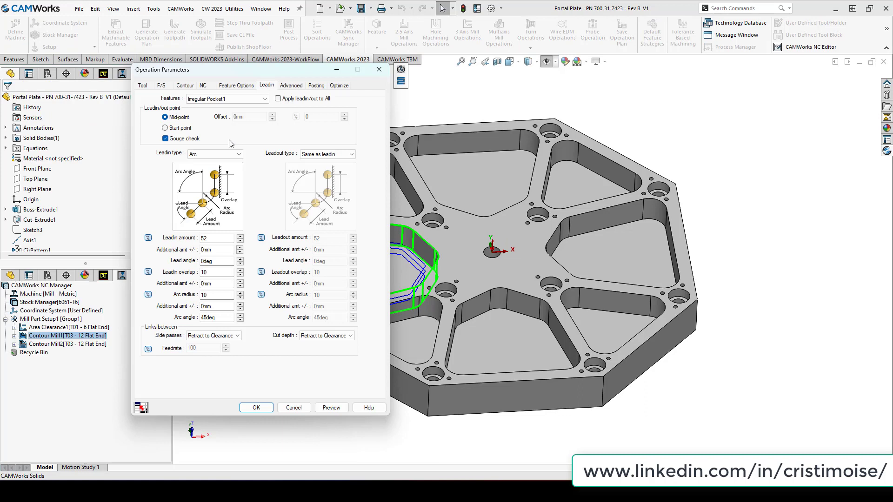
{"action": "left_click", "coordinate": [214, 153]}
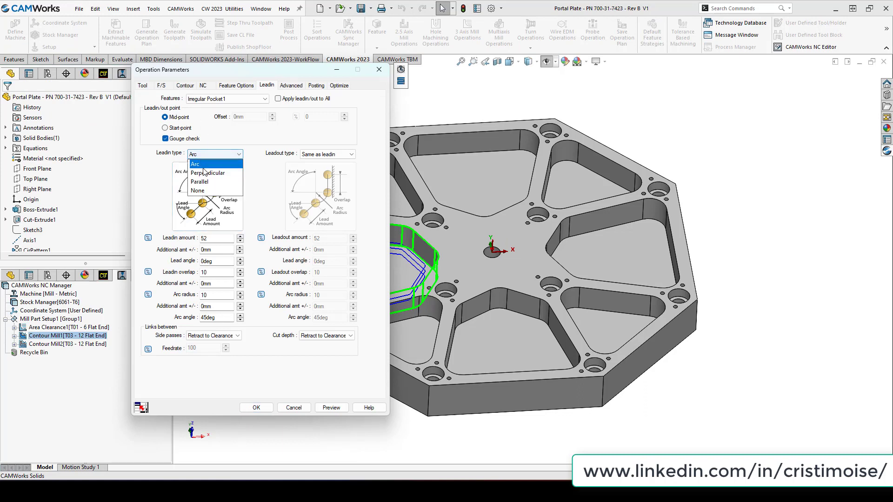
{"action": "left_click", "coordinate": [209, 173]}
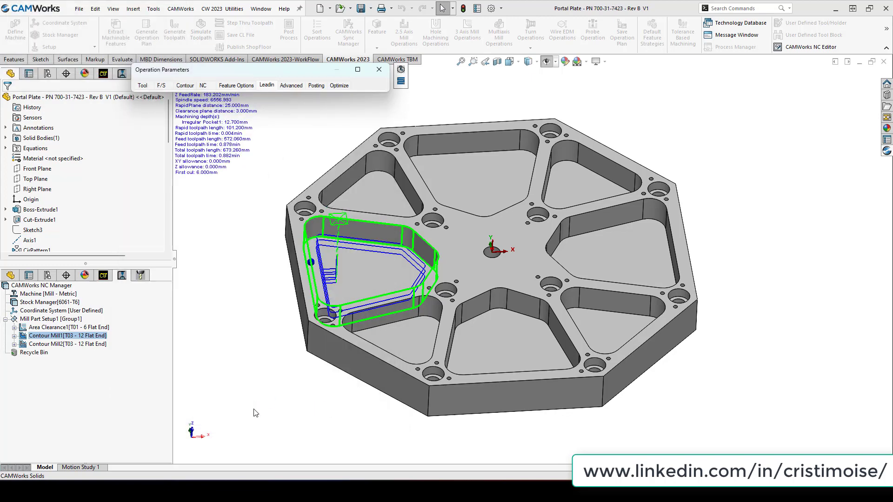
{"action": "left_click", "coordinate": [184, 86]}
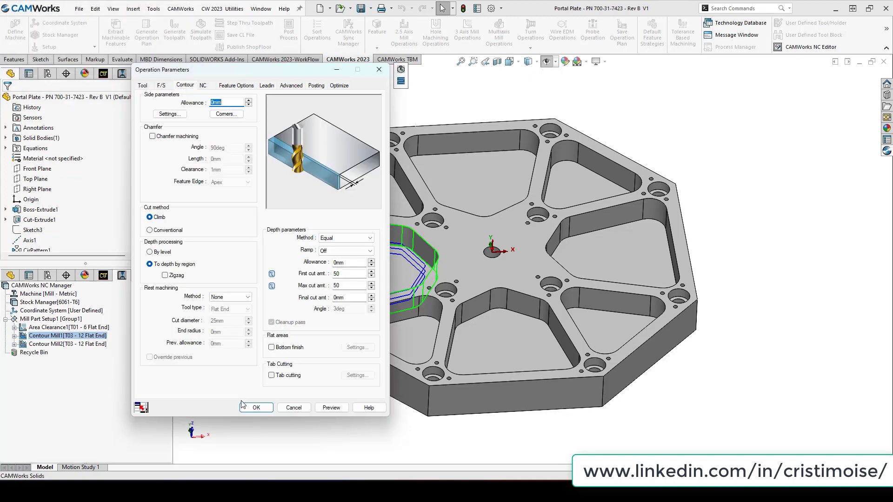
{"action": "left_click", "coordinate": [254, 407]}
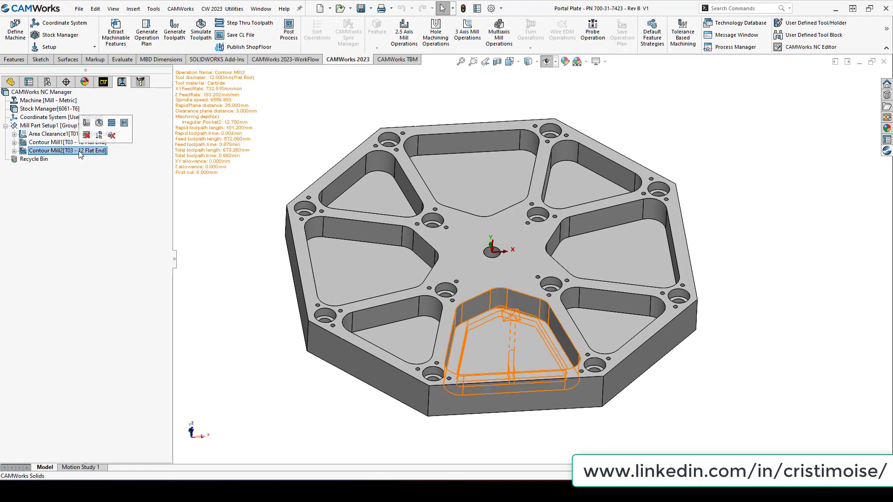
{"action": "left_click", "coordinate": [67, 151]}
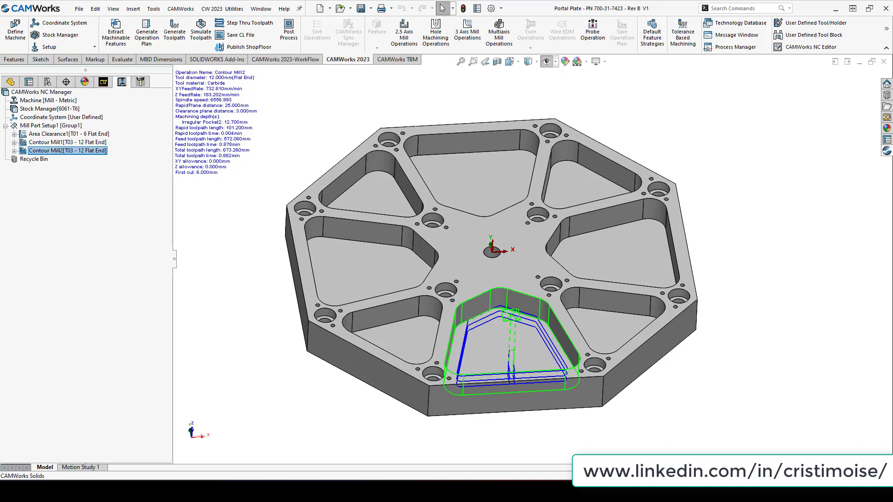
{"action": "mouse_move", "coordinate": [592, 204]}
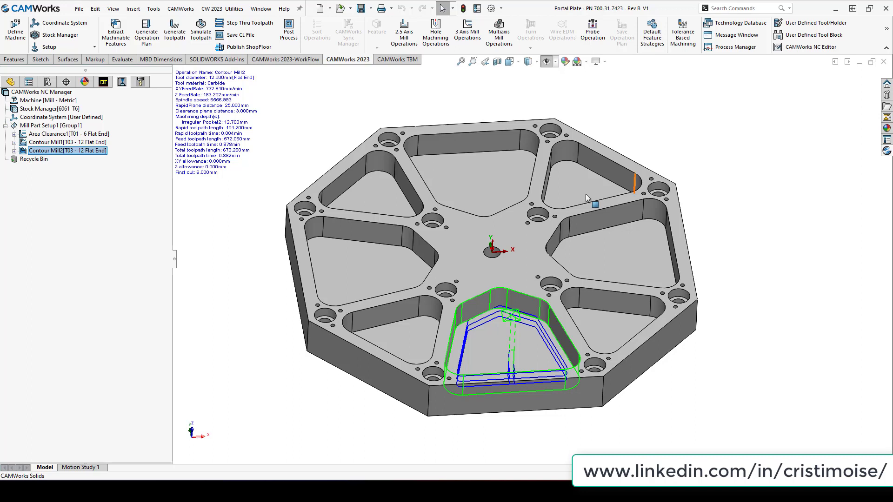
{"action": "mouse_move", "coordinate": [440, 239]}
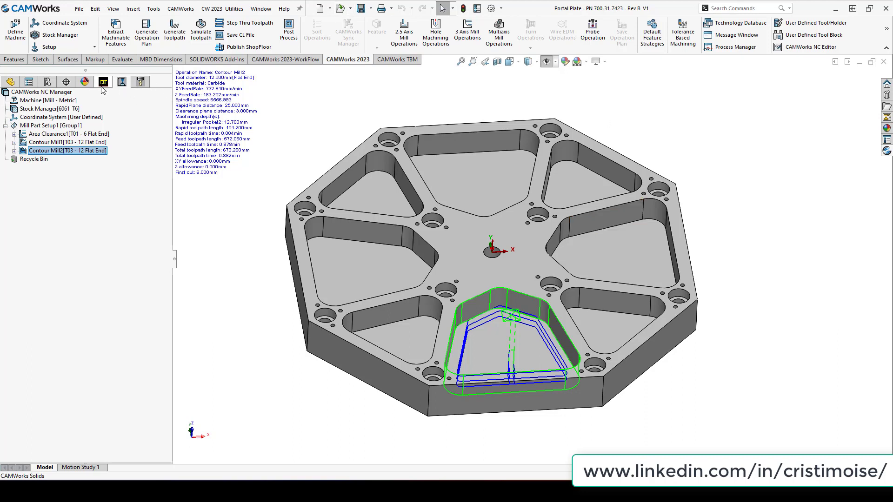
Bring up Area Clearance1's parameters showing its VoluMill pattern settings.
{"action": "left_click", "coordinate": [41, 92]}
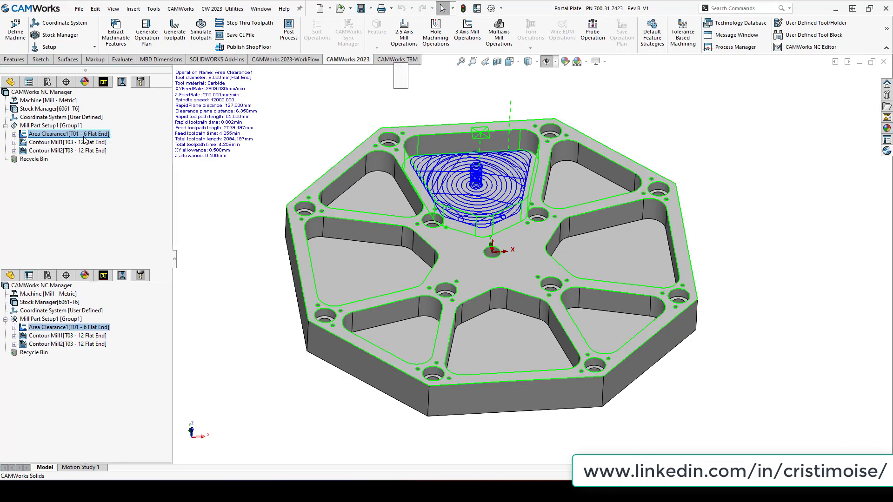
{"action": "double_click", "coordinate": [67, 133]}
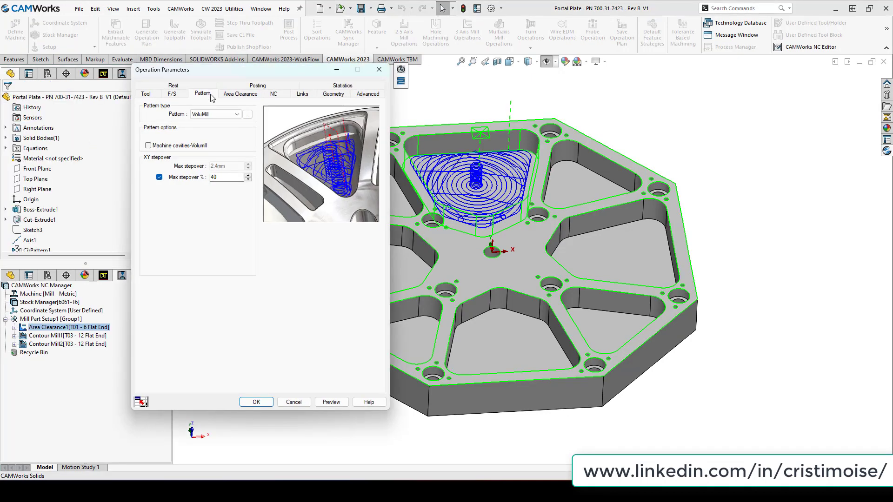